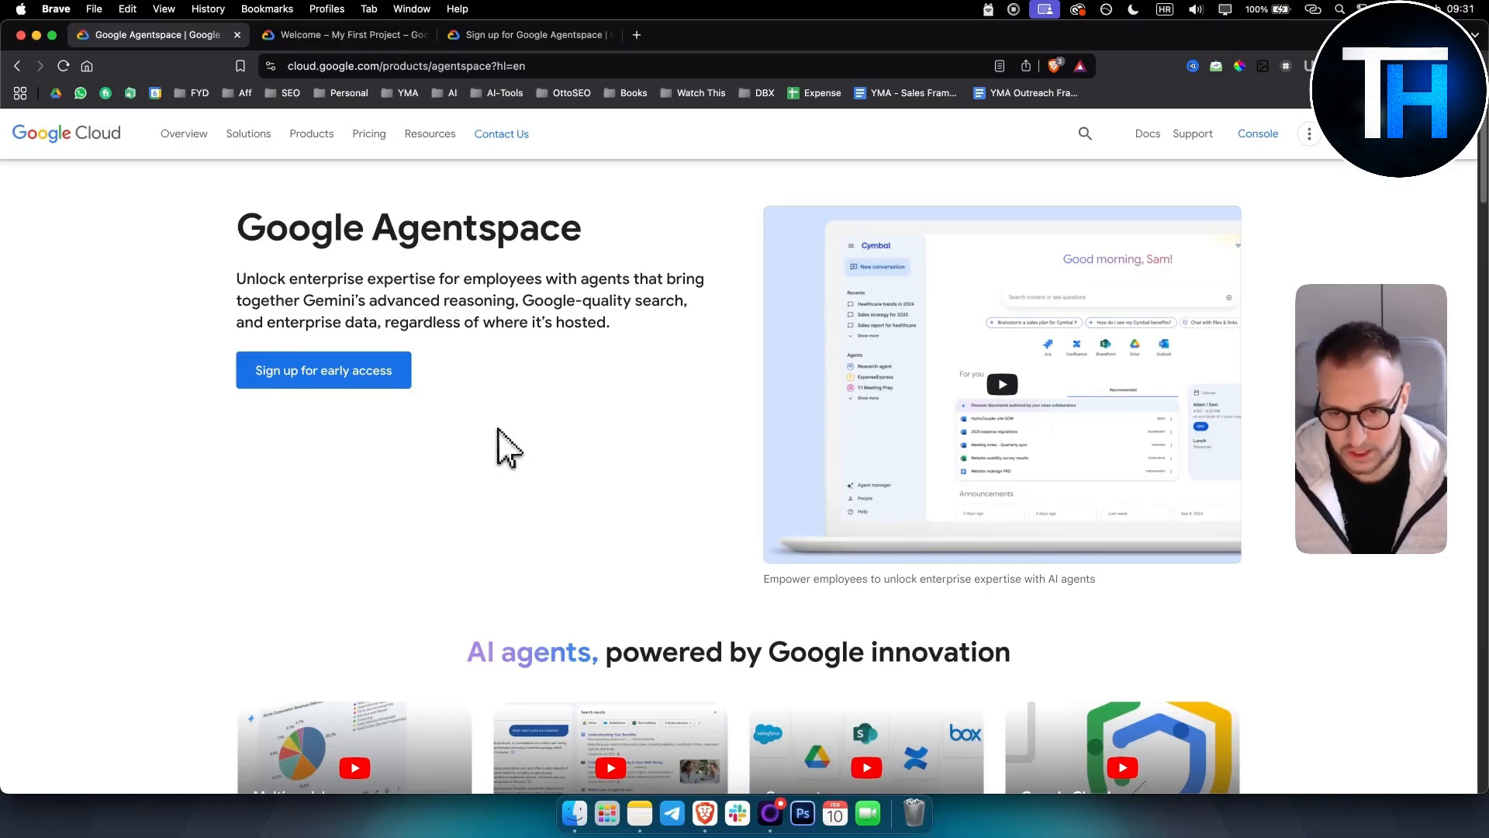
mouse_move(437, 298)
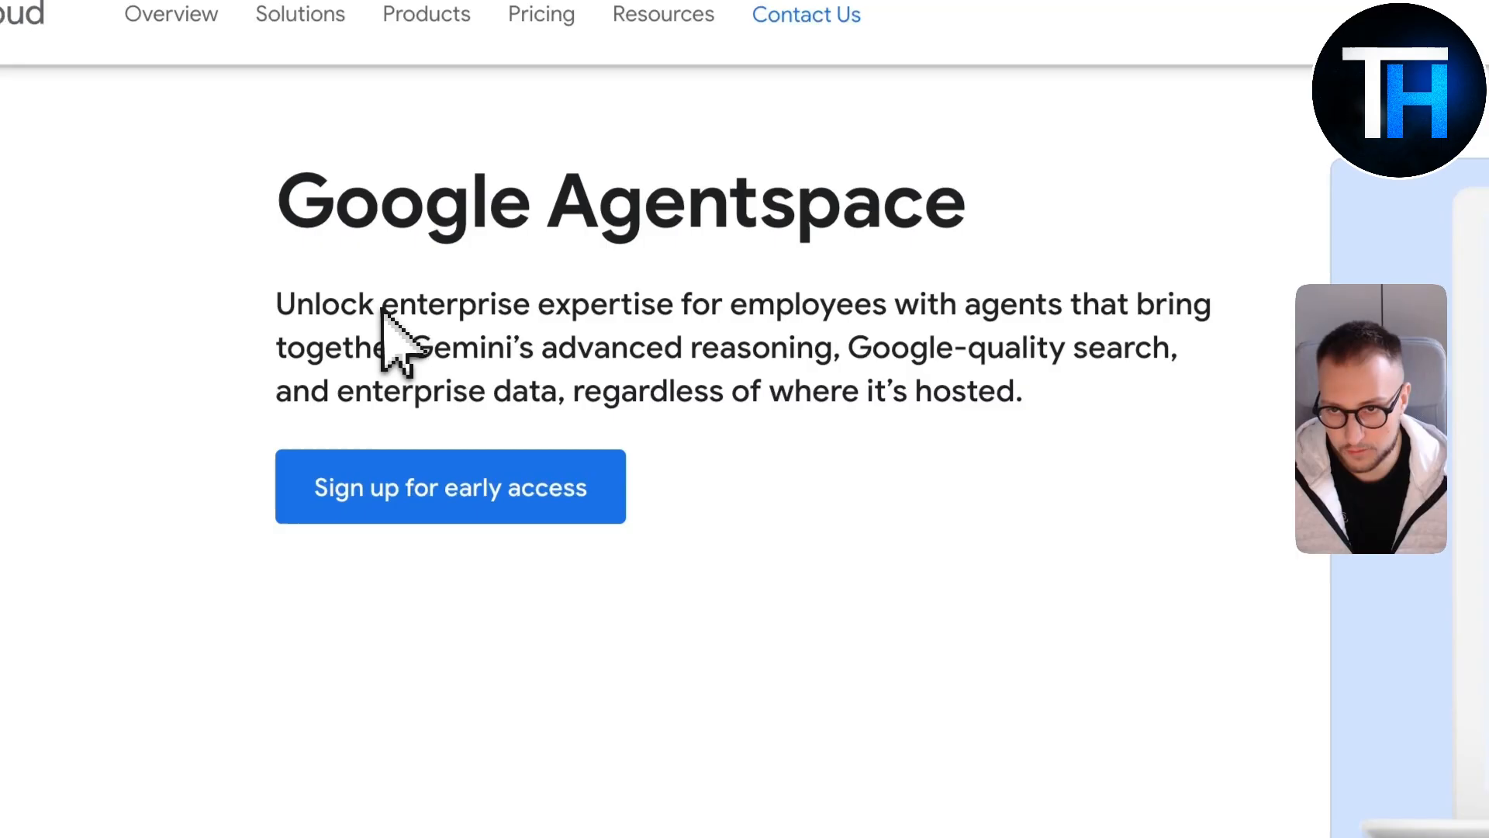
Switch the Cloud Console to the personal Google account via the account chooser.
drag(380, 304, 887, 304)
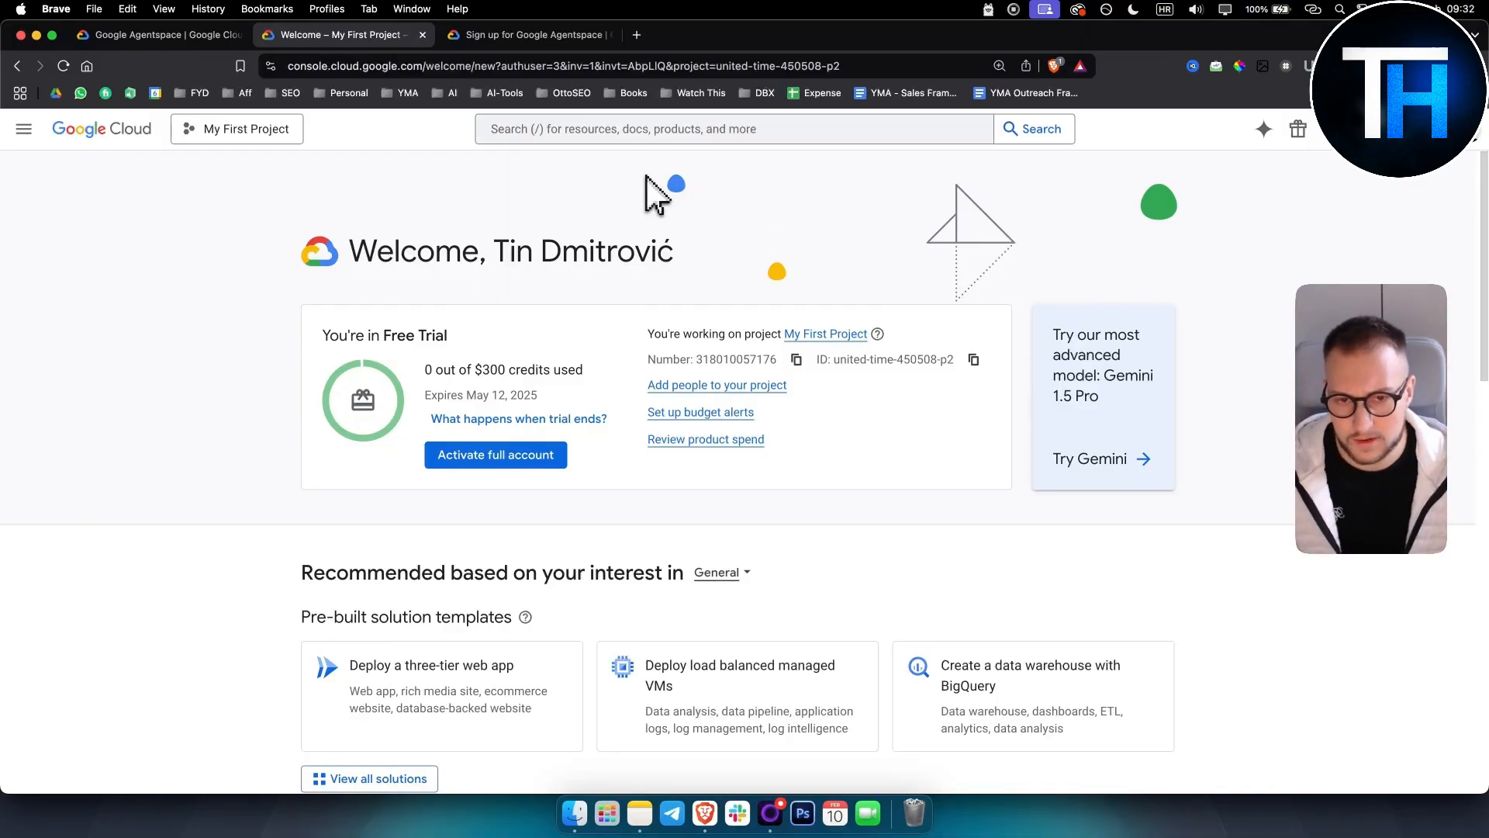
mouse_move(624, 194)
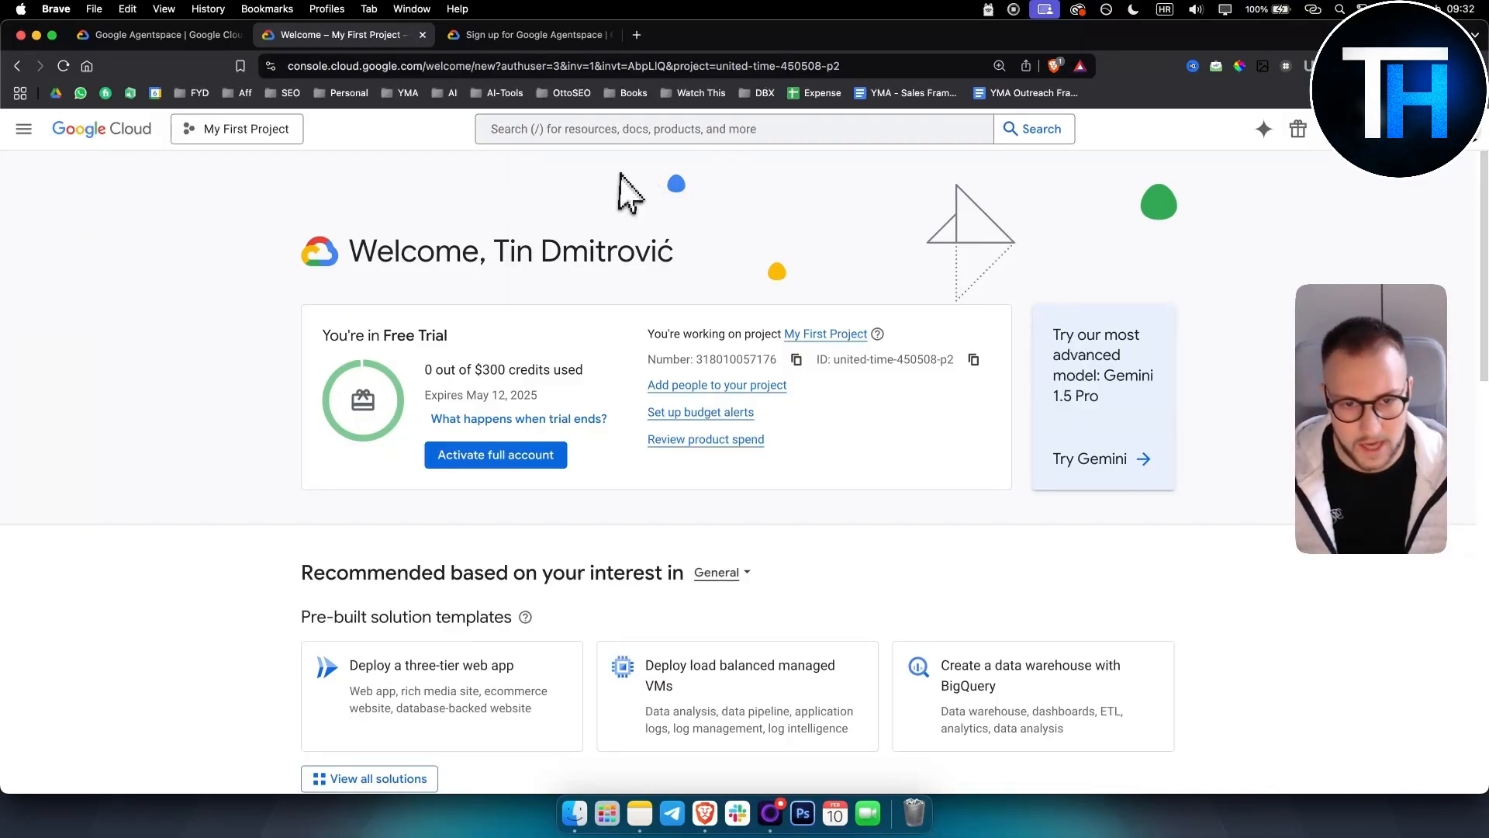
click(730, 128)
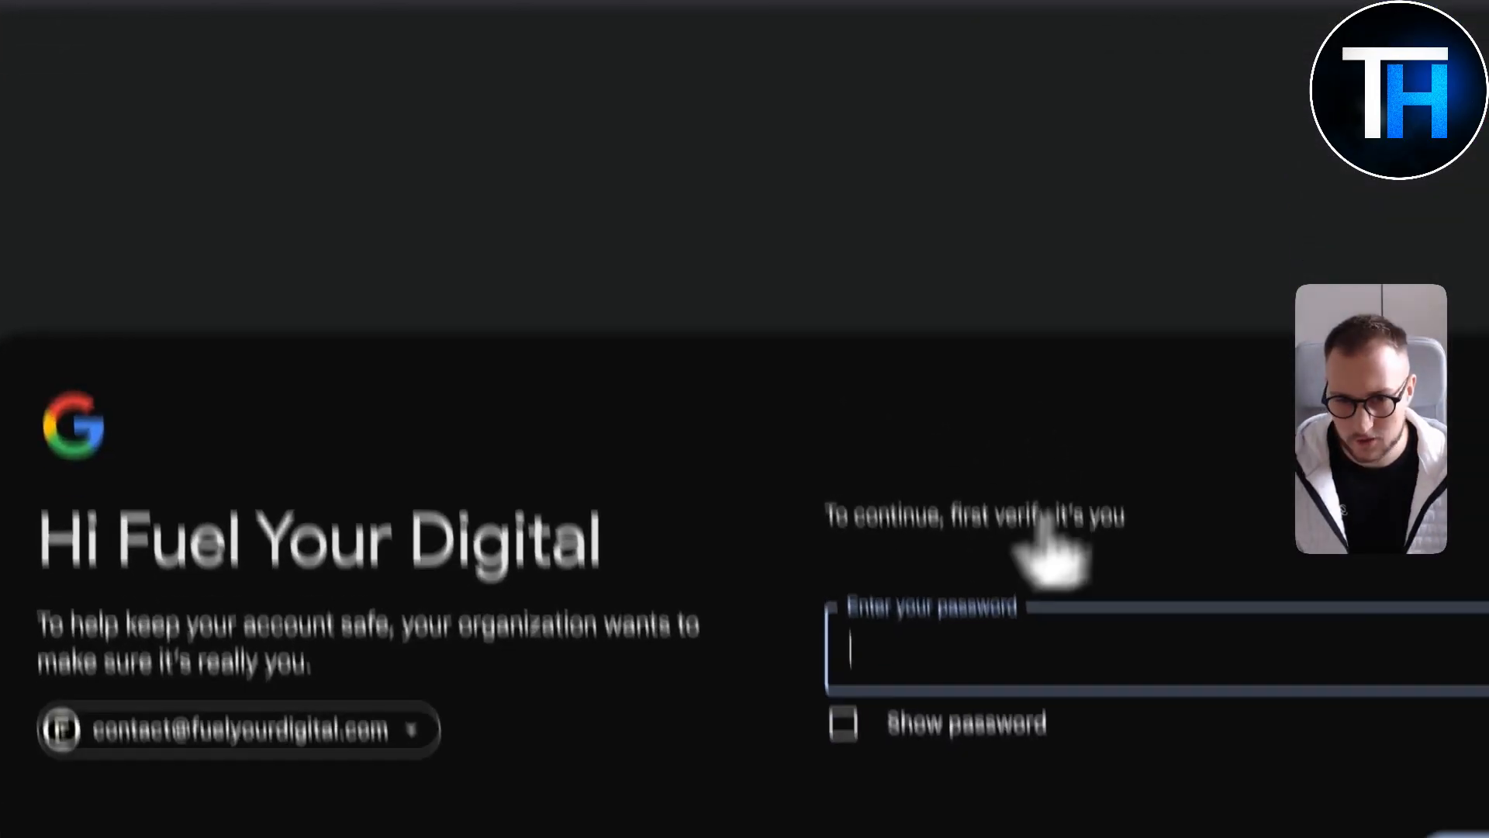
click(229, 729)
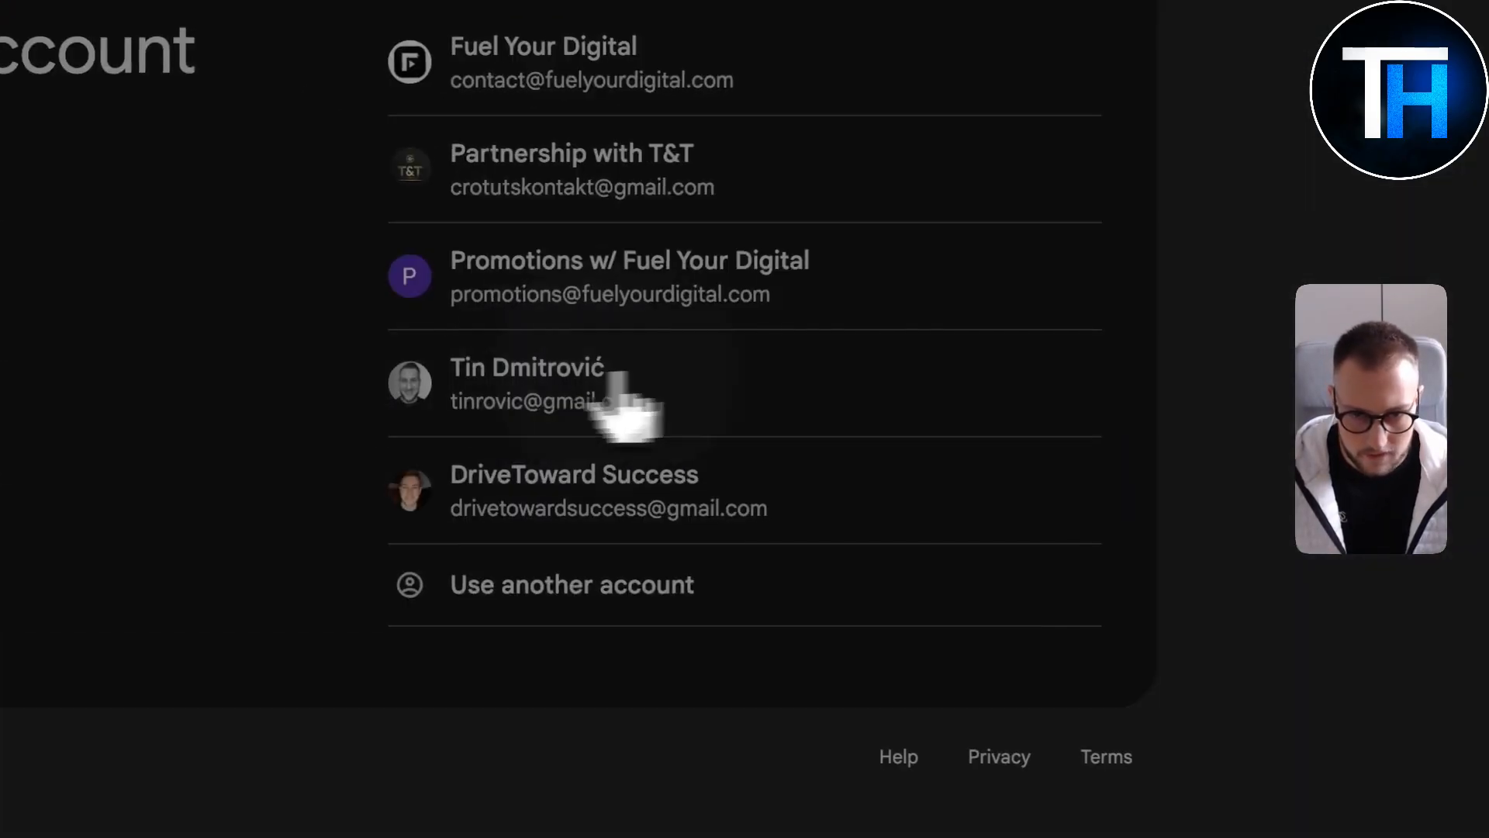
click(558, 391)
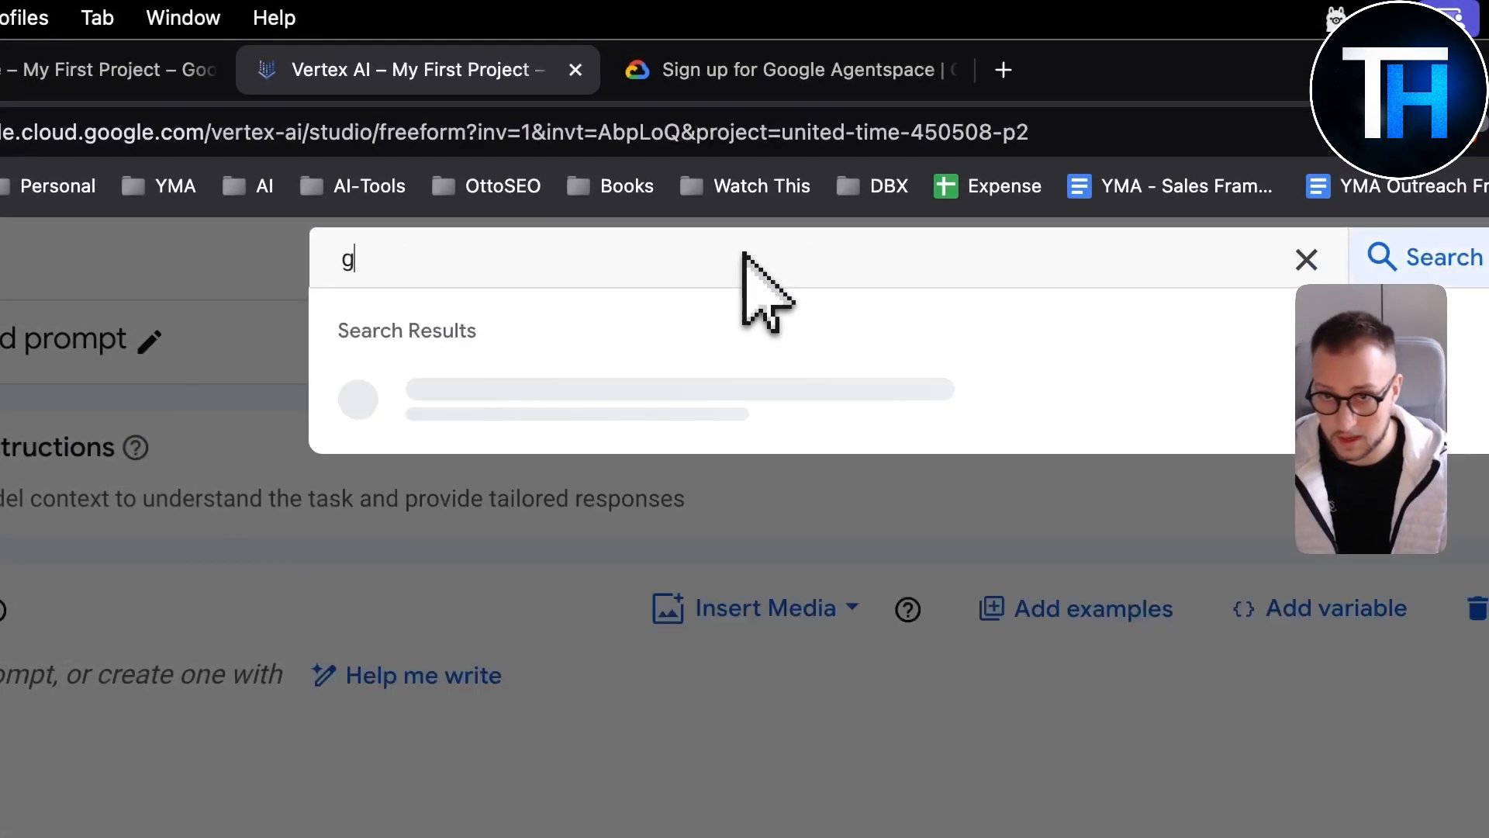
Search the console for 'agentspace' to list Agentspace and its documentation results.
text(oogle cloud storage)
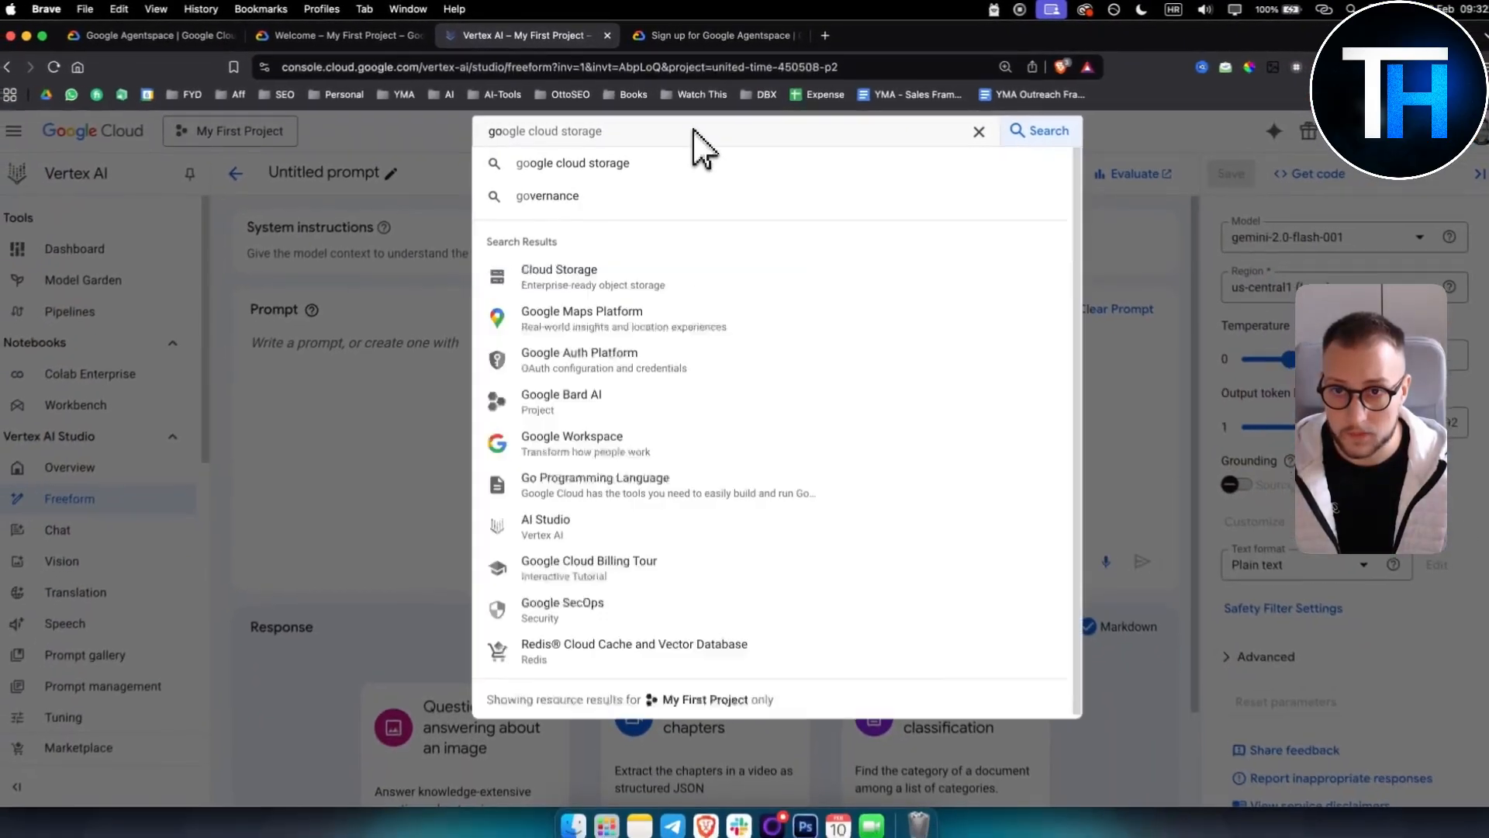
text(agentspace)
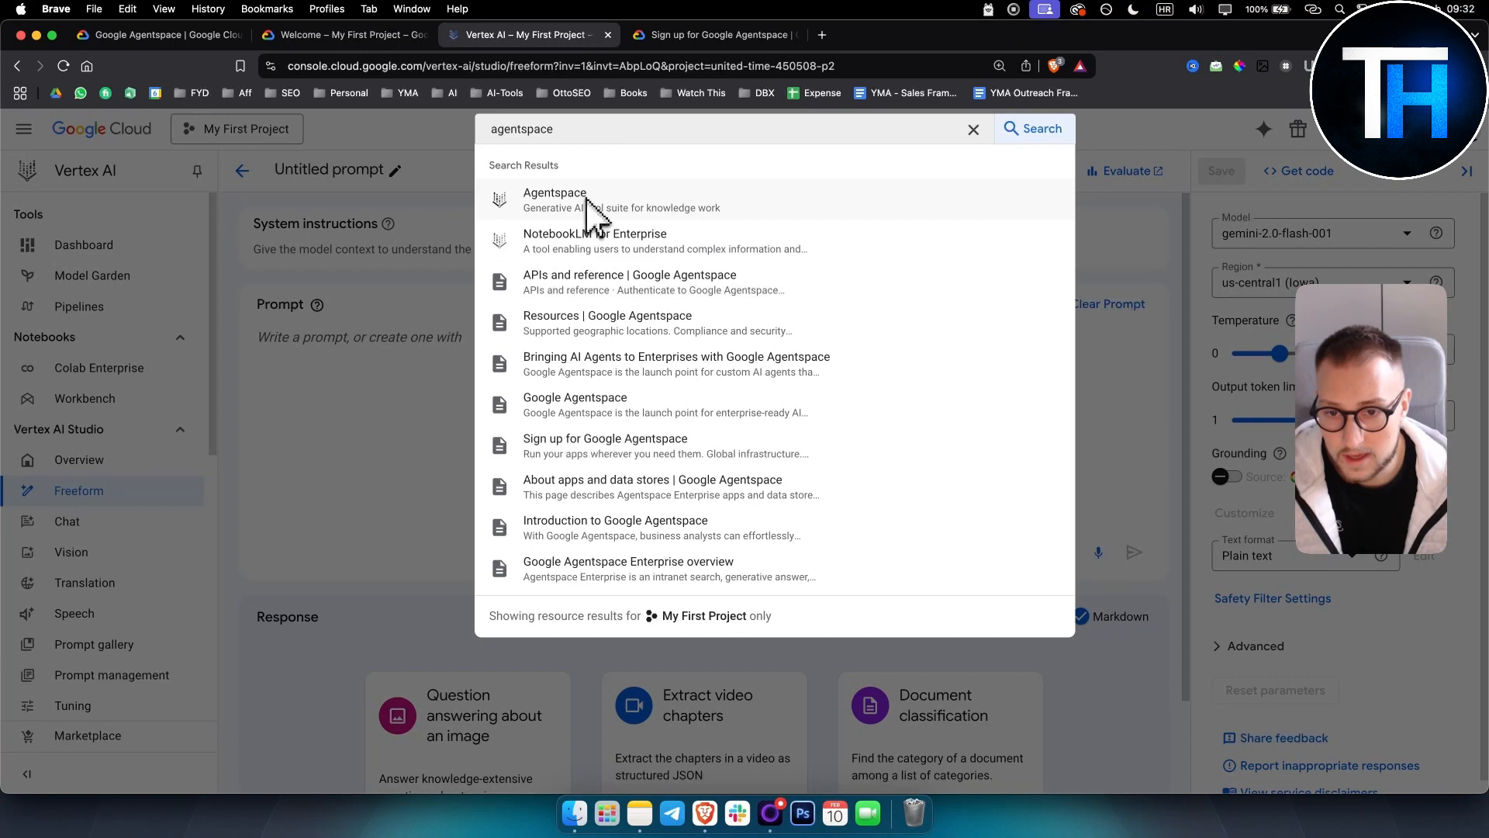
mouse_move(553, 462)
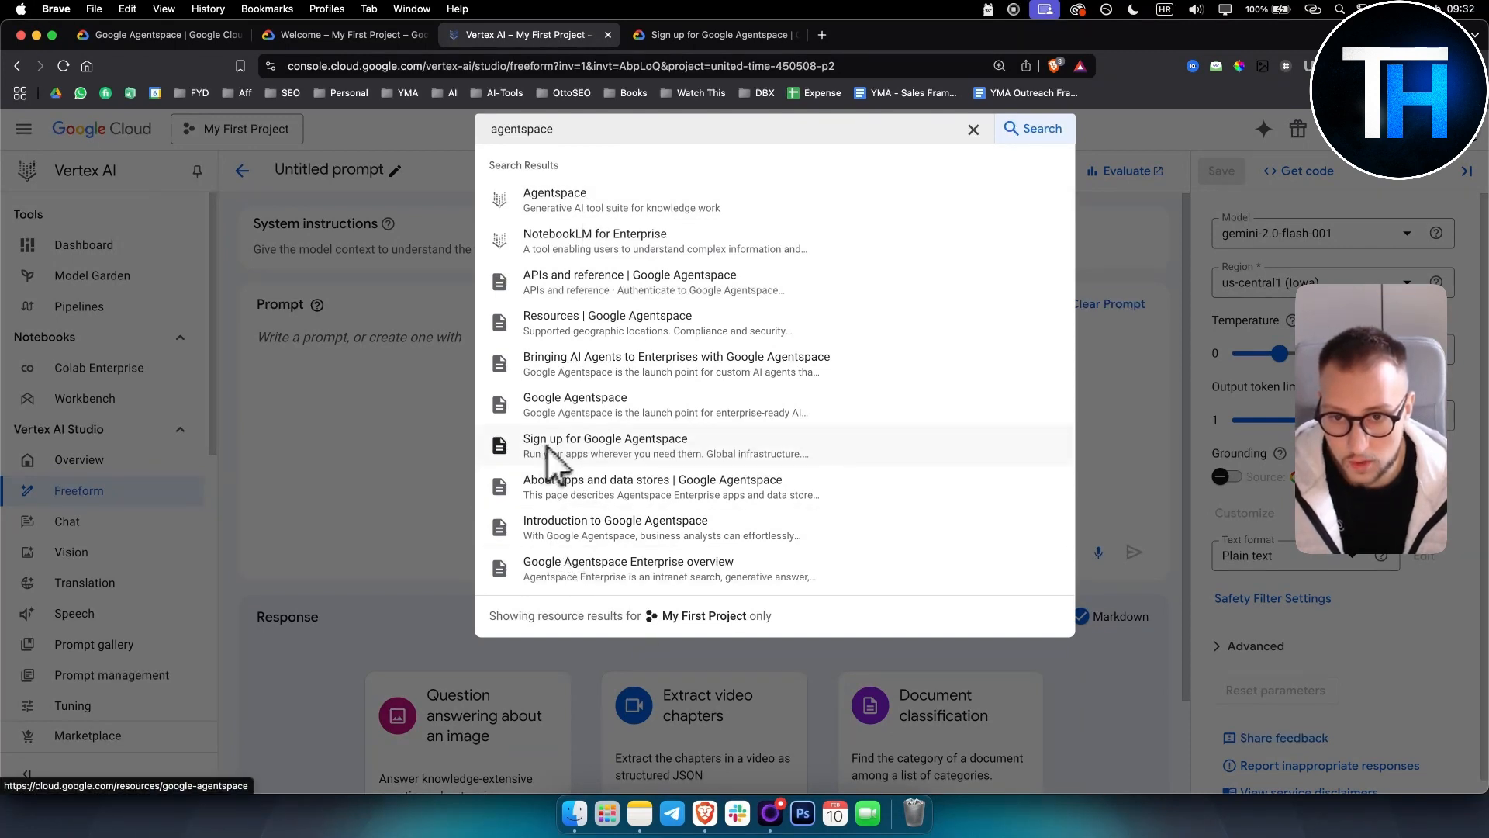
mouse_move(651, 462)
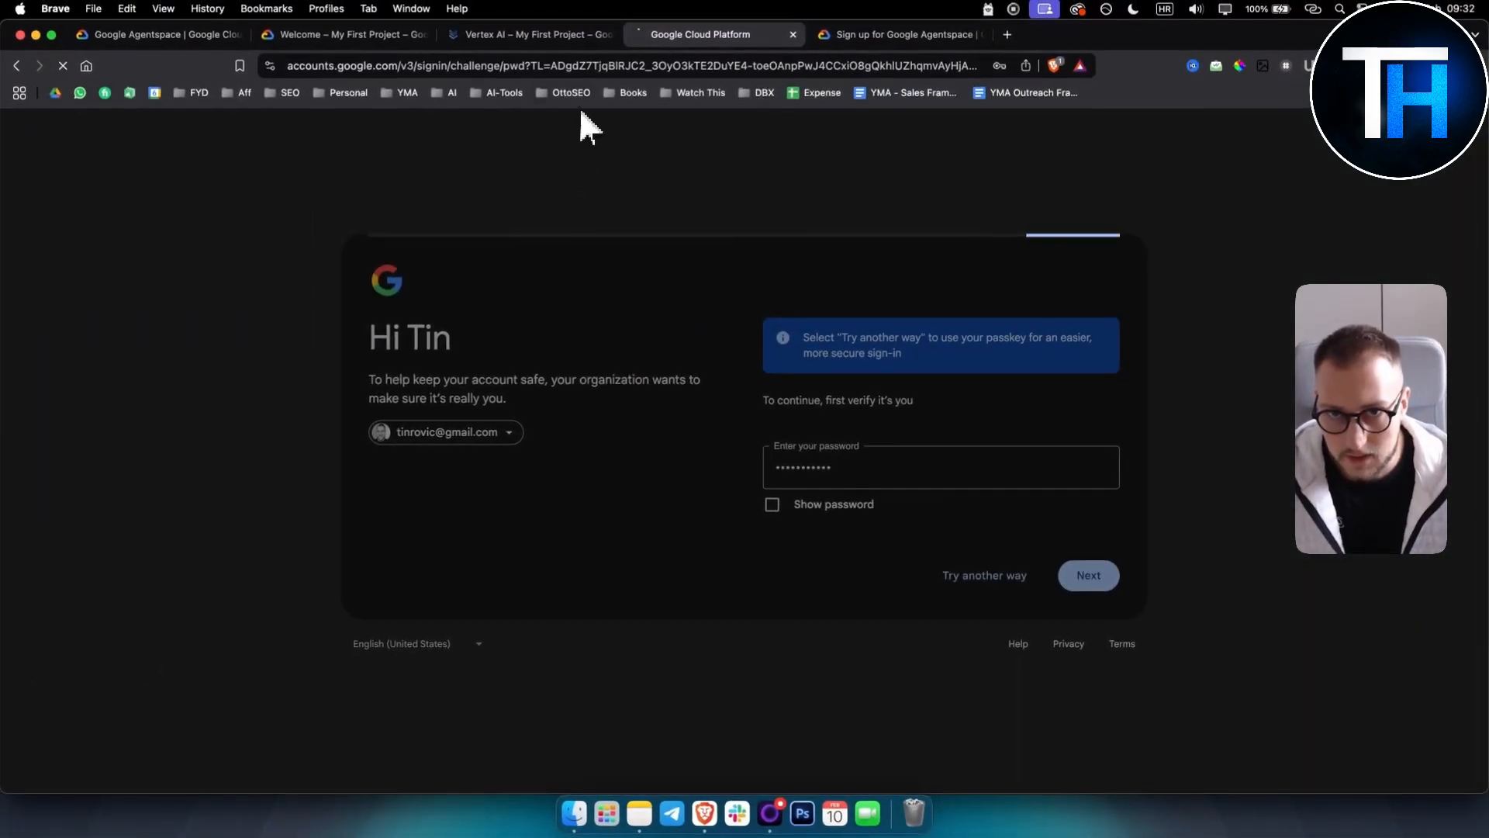
Verify the account password and review the Agentspace overview, highlighting the product name.
click(533, 34)
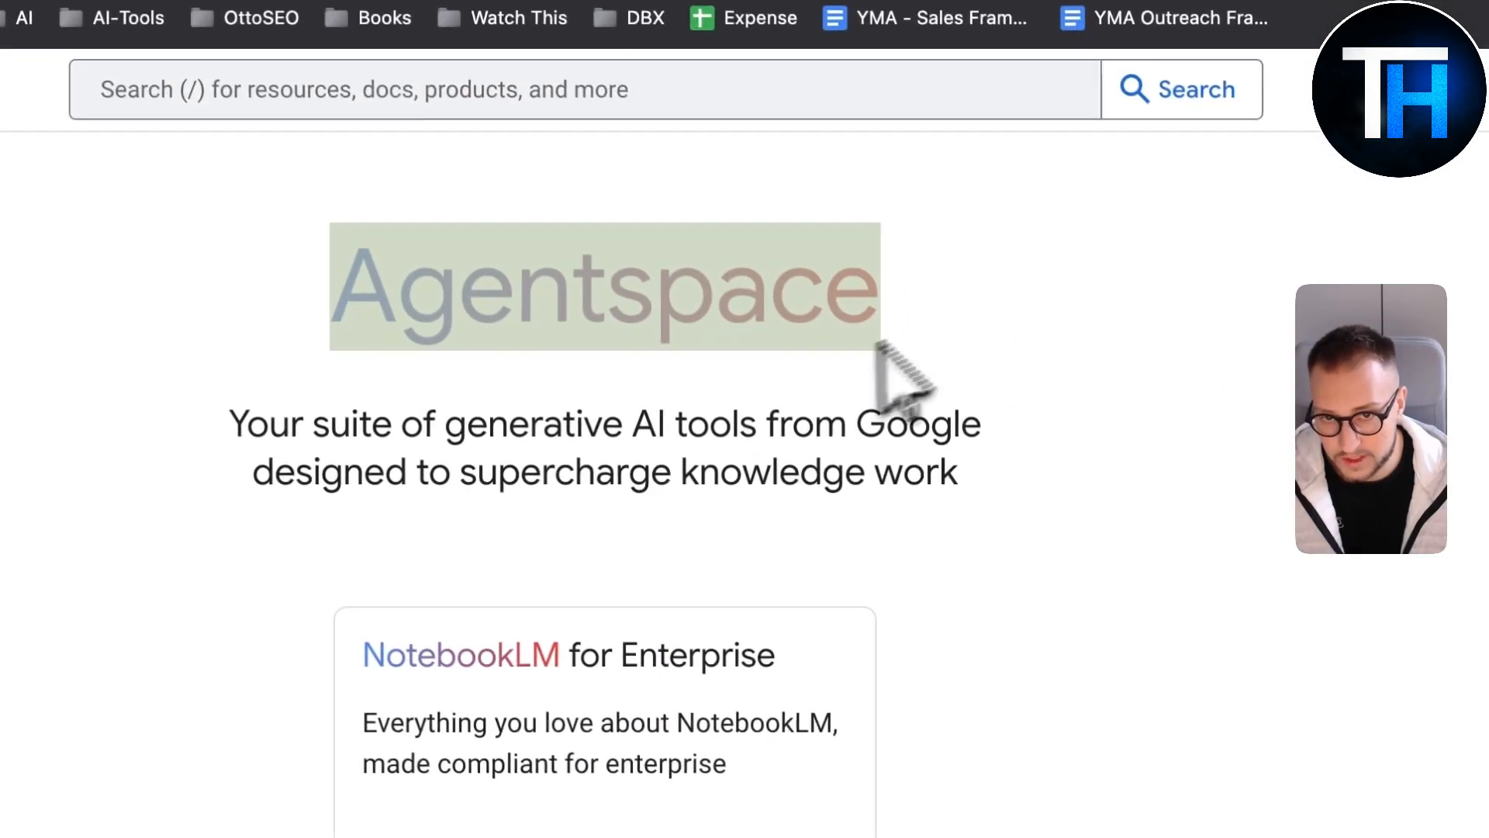
scroll(down, 3)
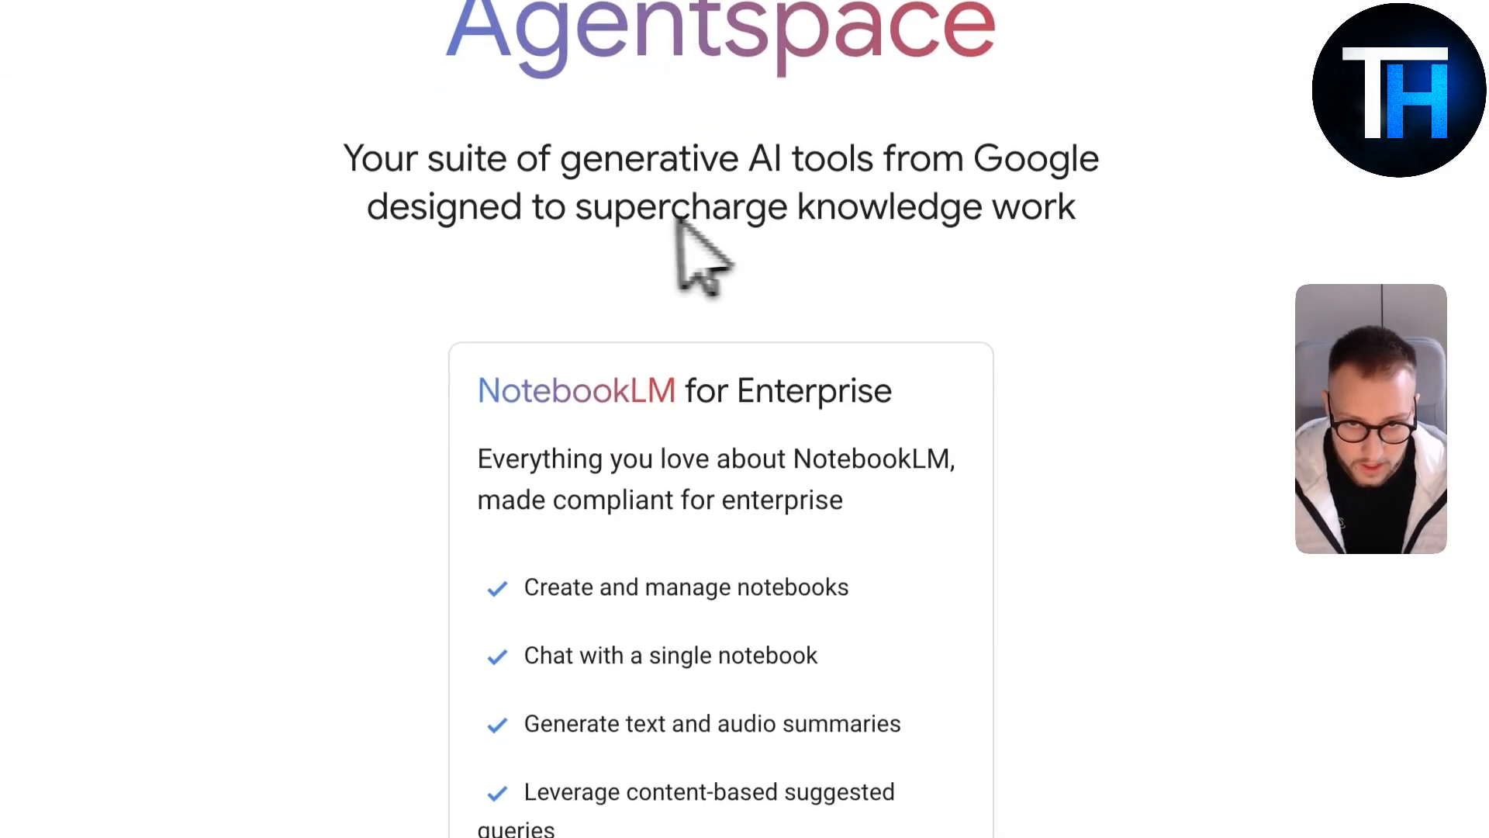
double_click(807, 391)
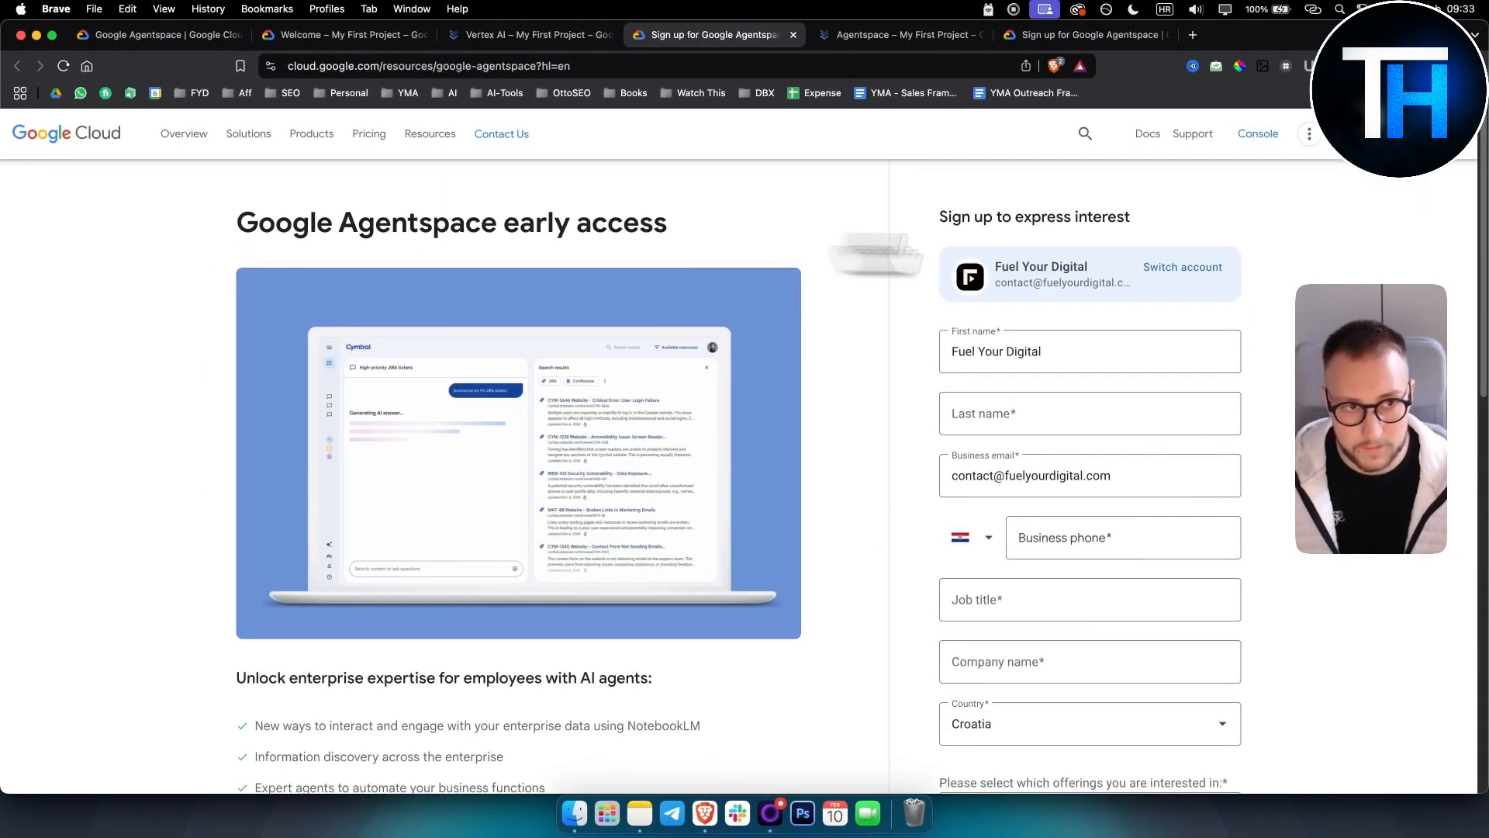
Switch the Agentspace sign-up form to the other account so its business email prefills.
click(1181, 267)
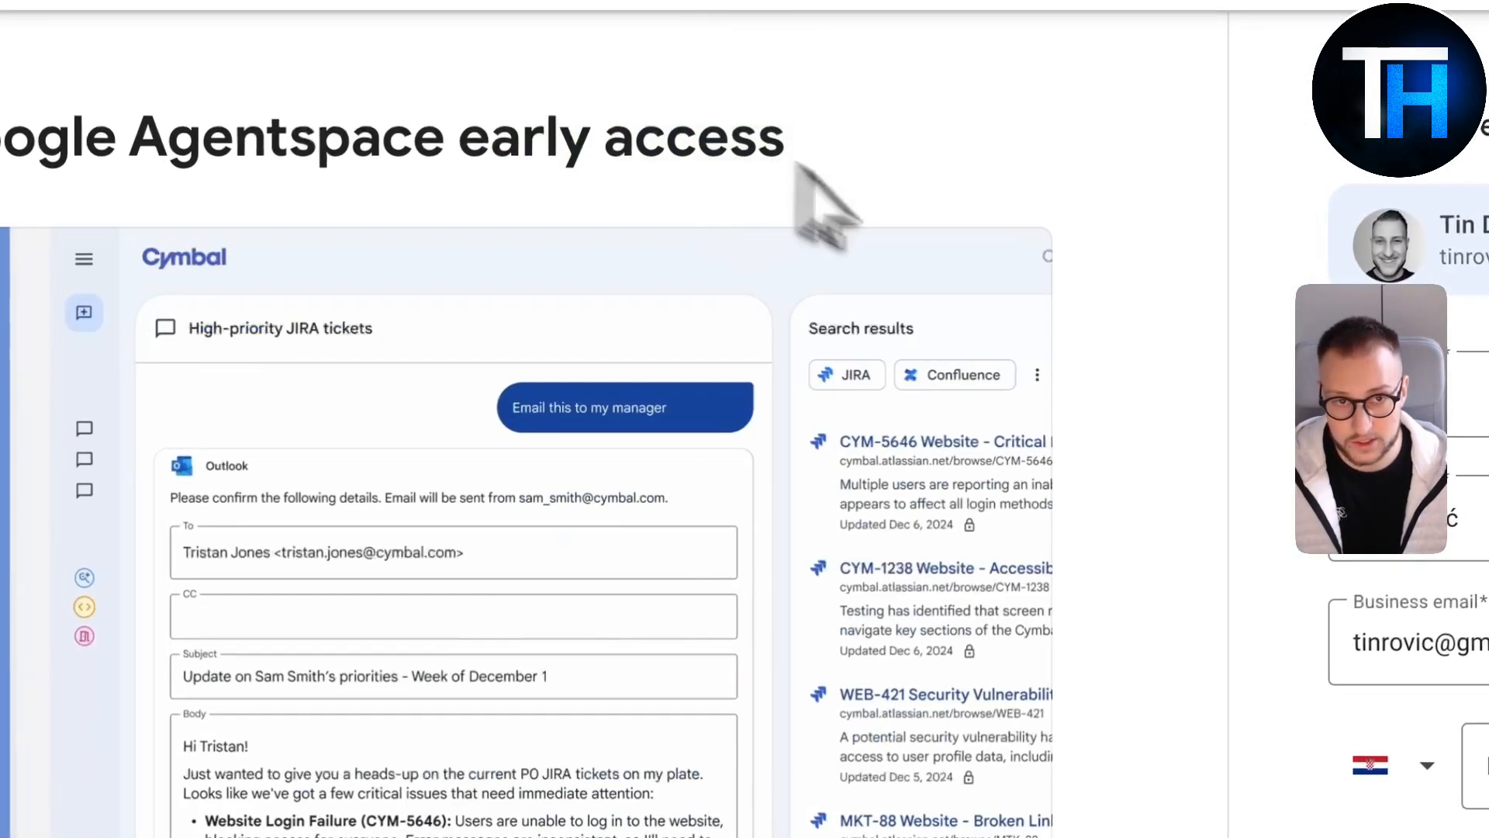
click(624, 407)
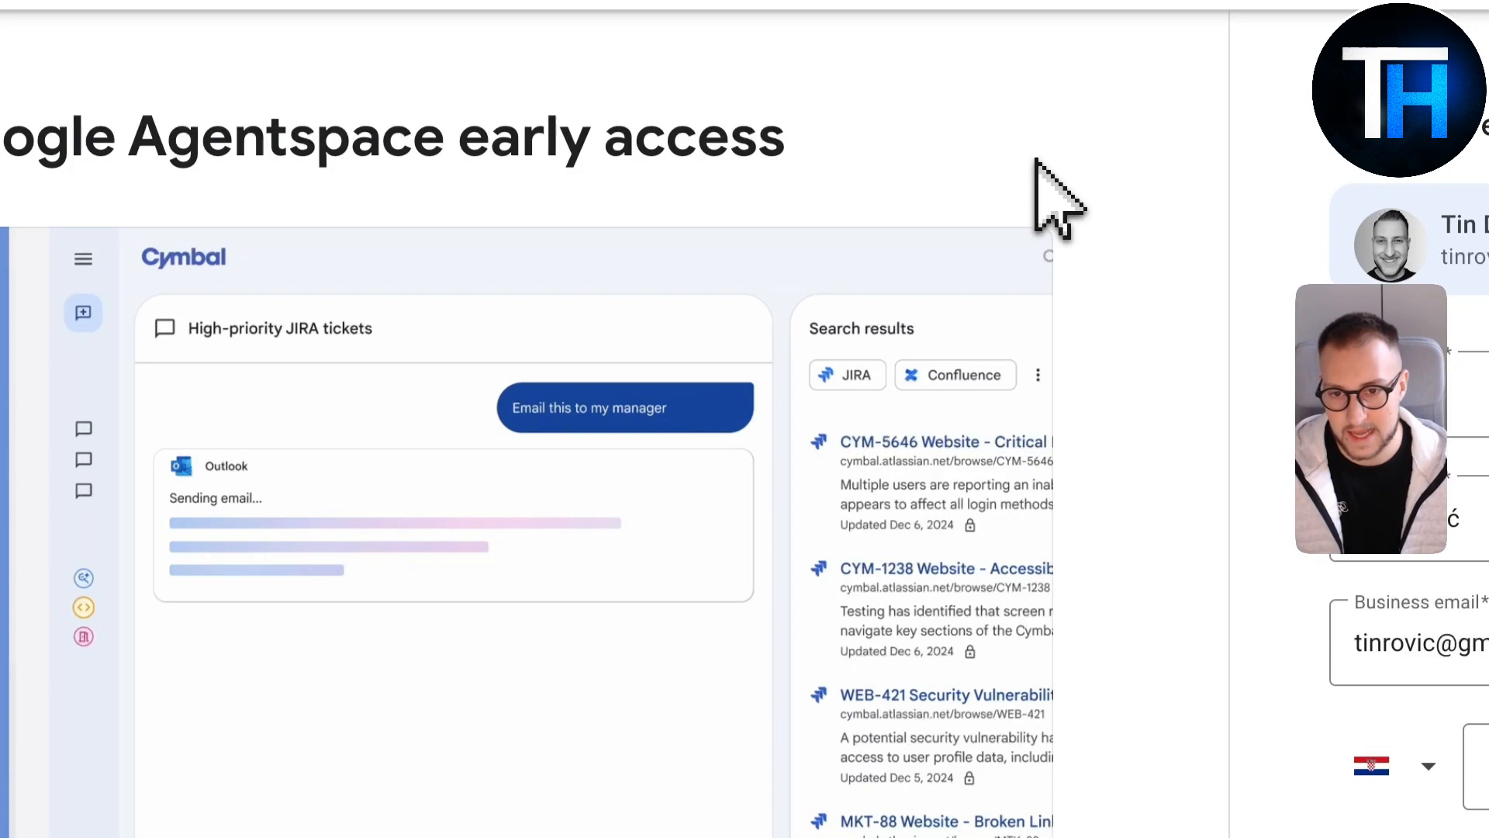